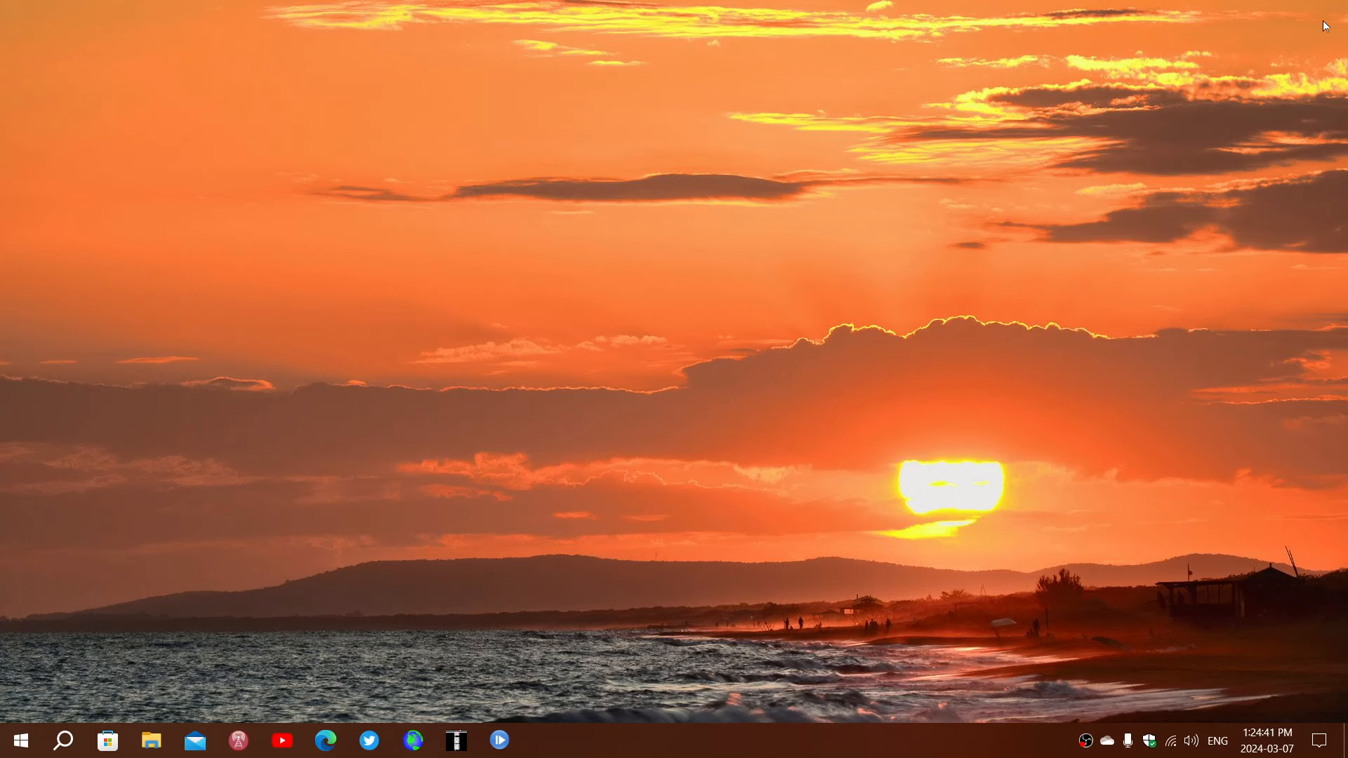
mouse_move(117, 454)
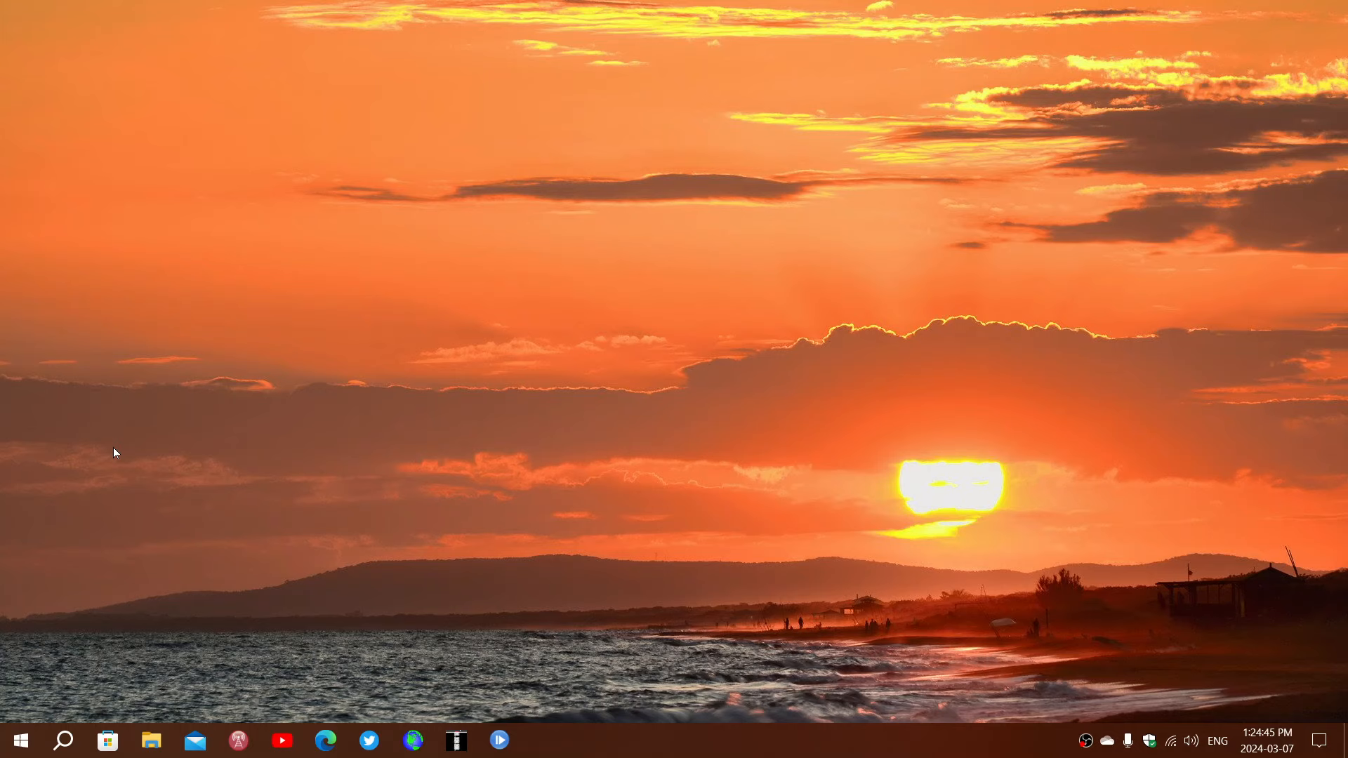
Launch the Windows Settings app to its home page of categories
left_click(18, 740)
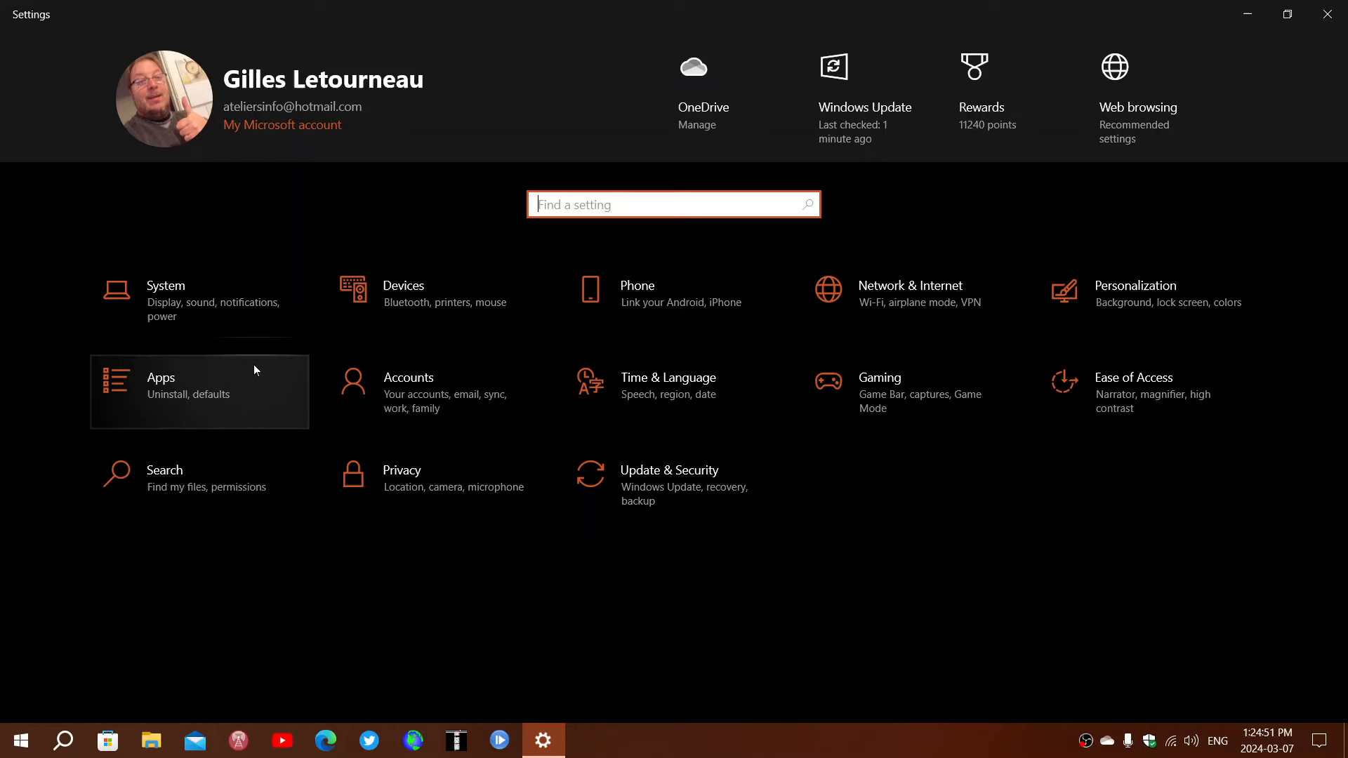
Show Apps & features and scroll the installed-apps list down to the W entries
left_click(161, 377)
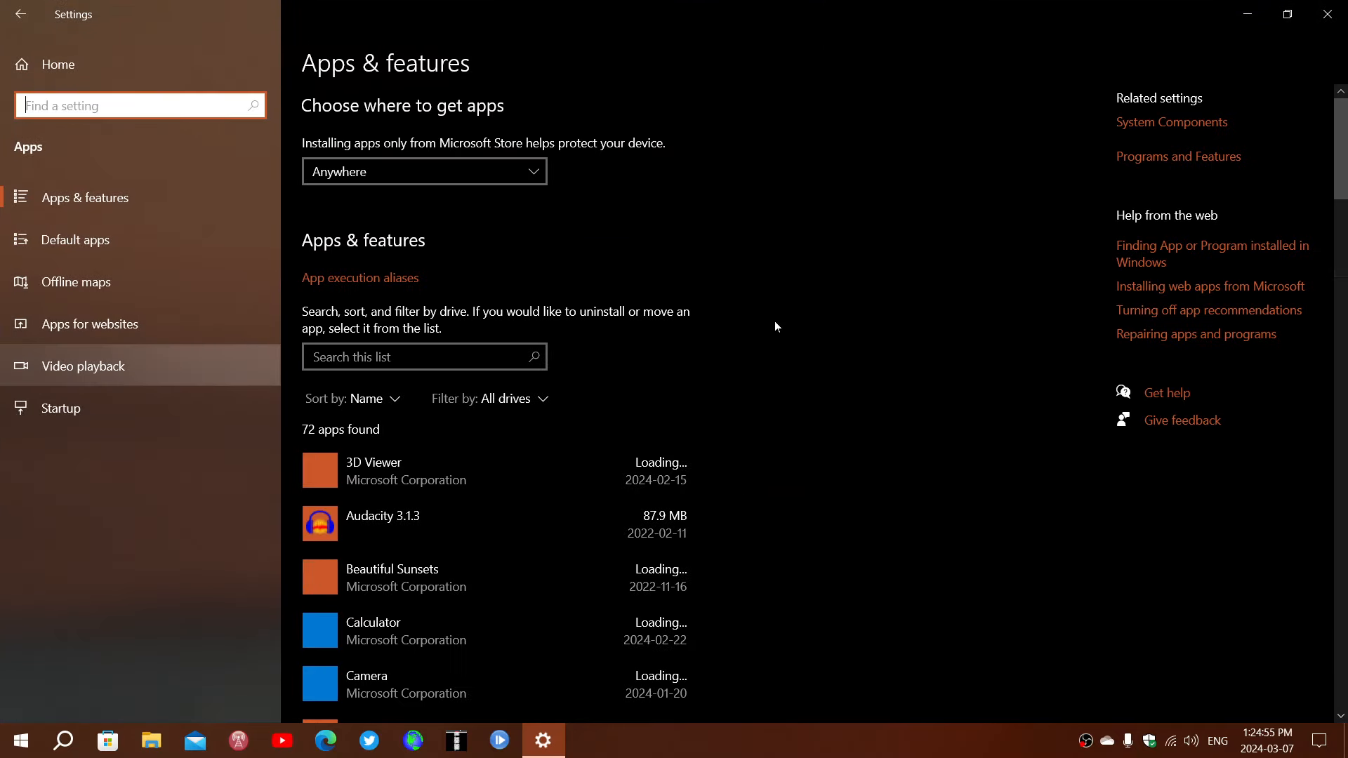
scroll("down", 3)
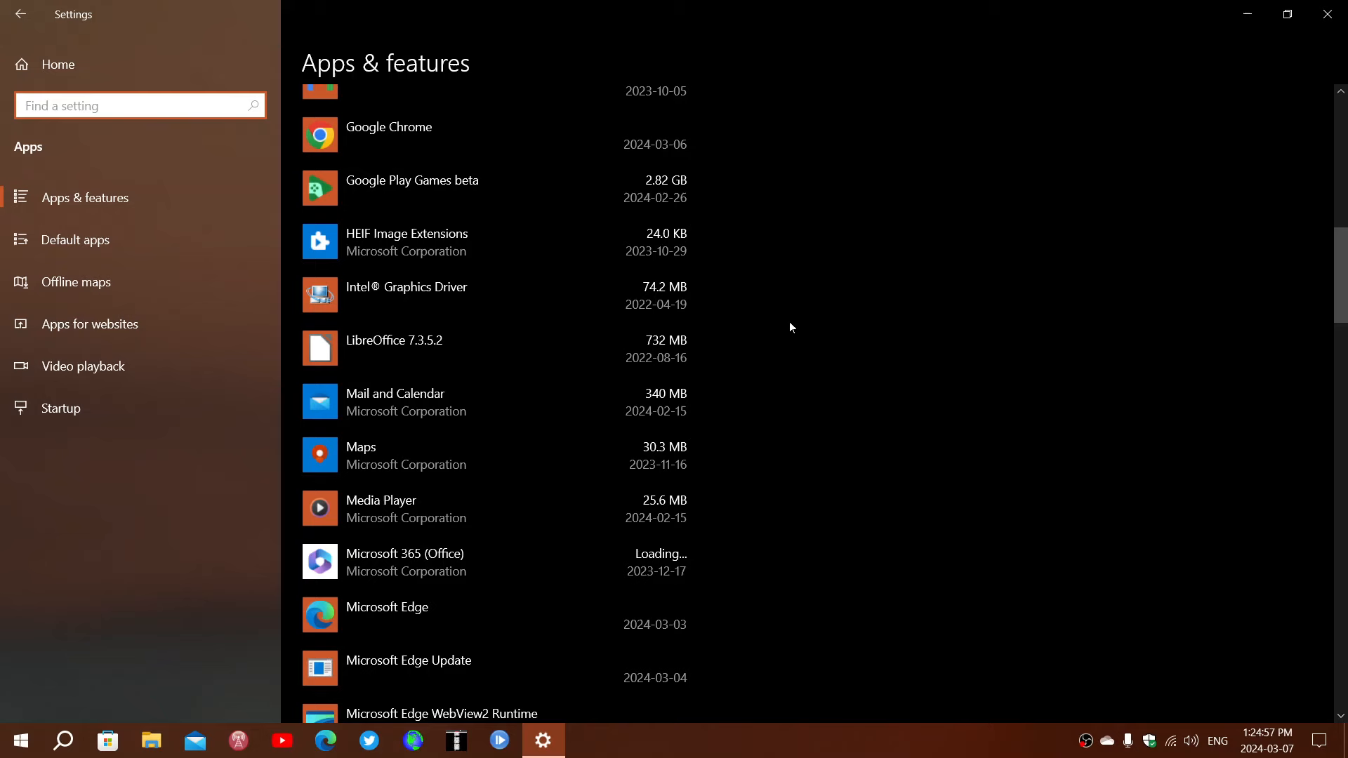
scroll("down", 3)
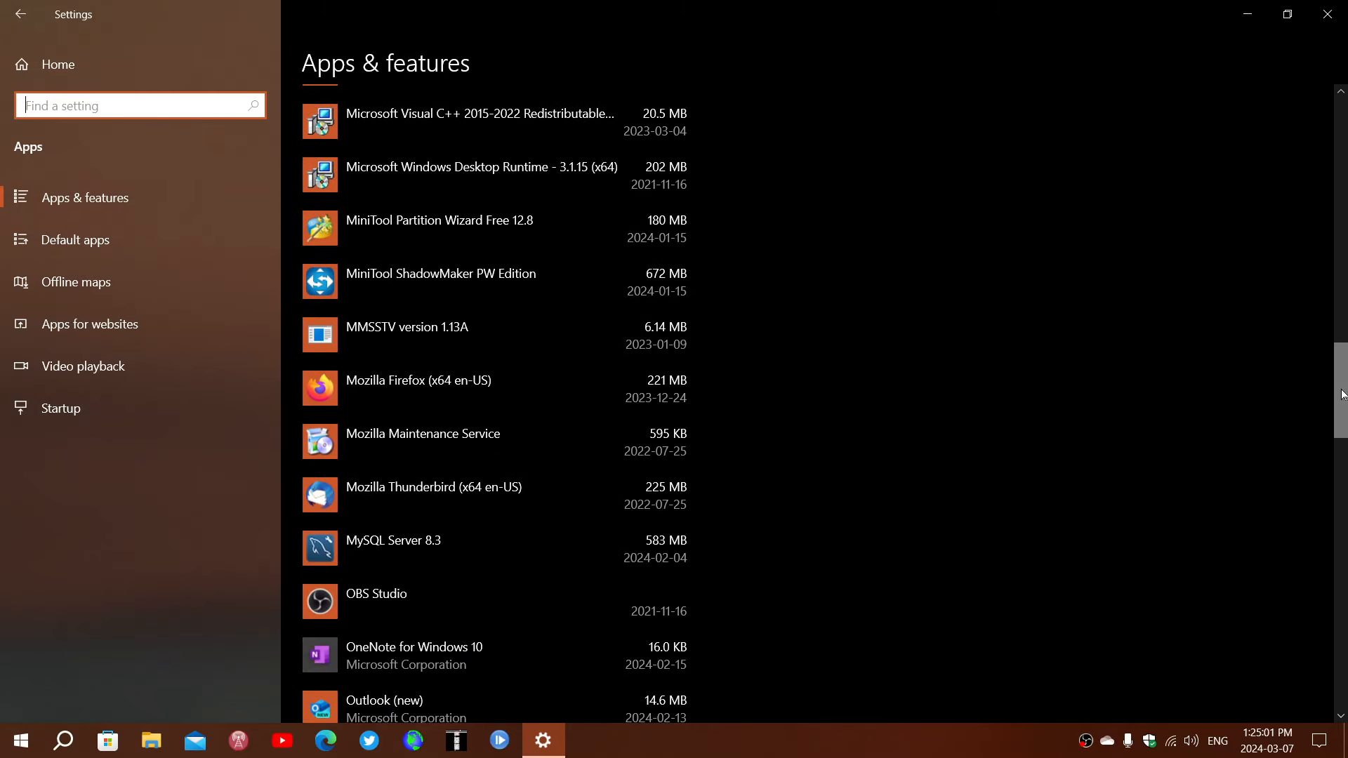
scroll("down", 3)
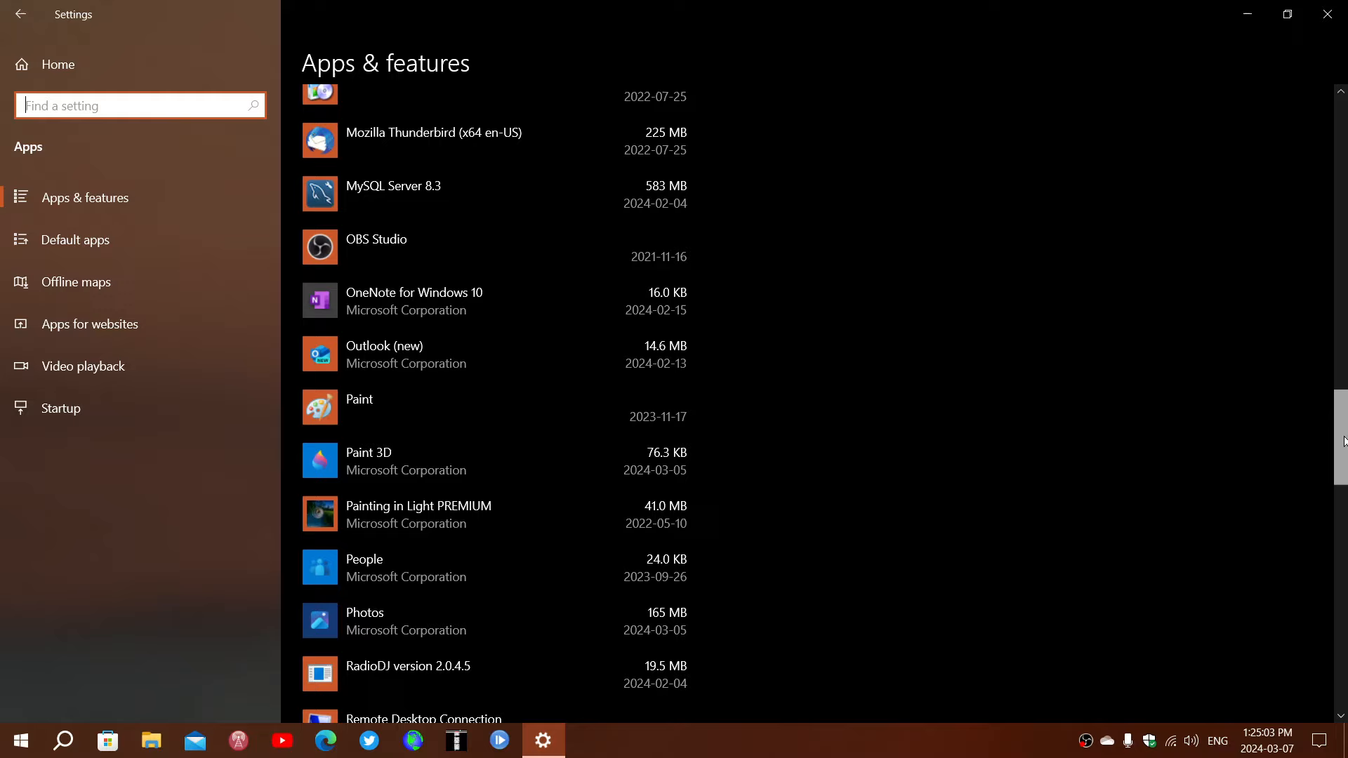
scroll("down", 3)
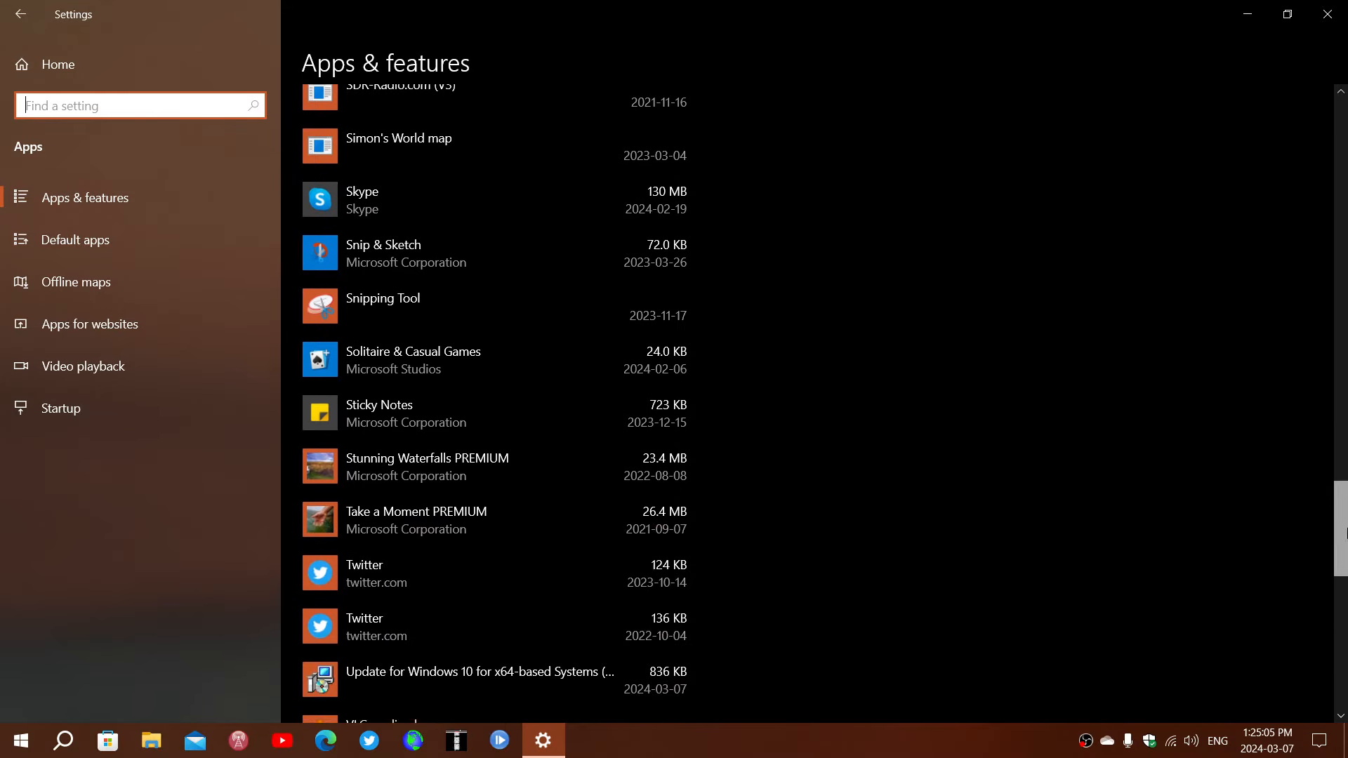
scroll("down", 3)
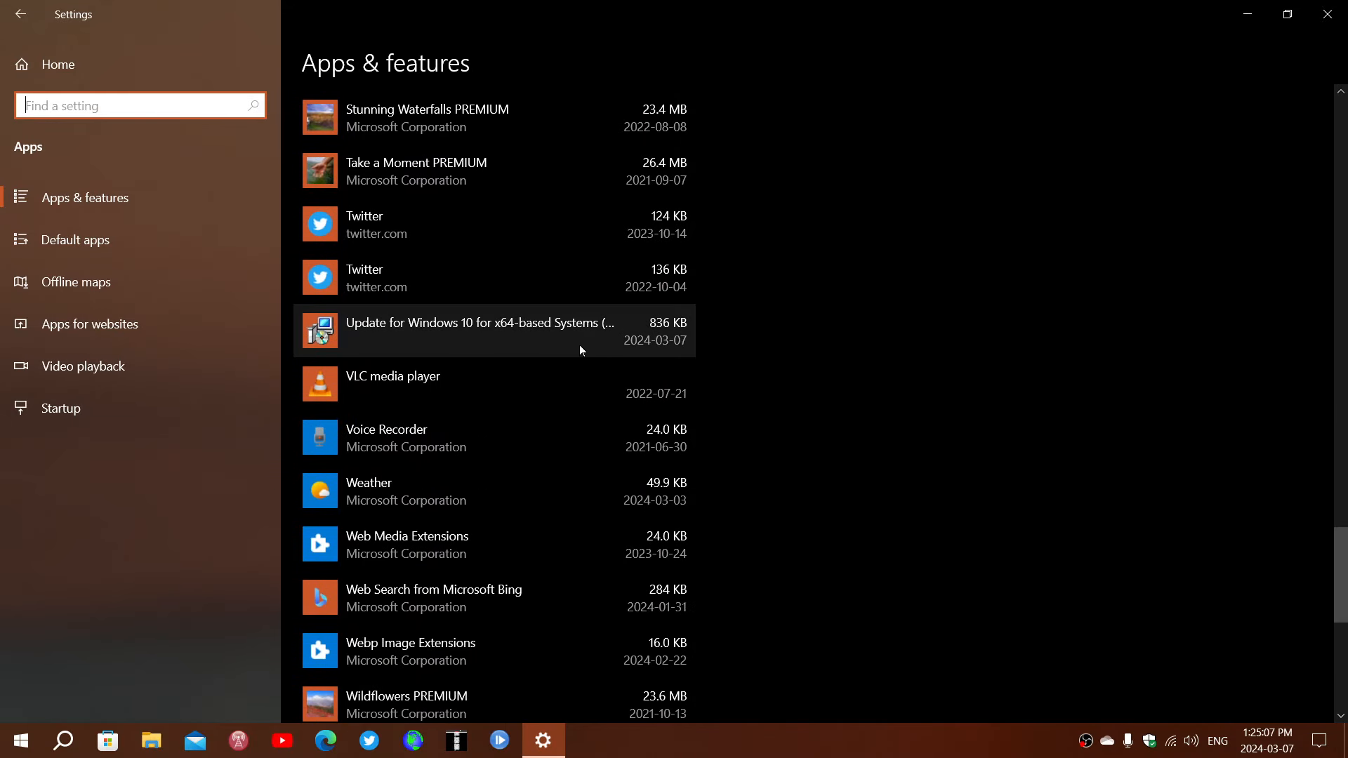
Expand the Update for Windows 10 (KB5001716) entry to reveal its version and Uninstall button
left_click(482, 331)
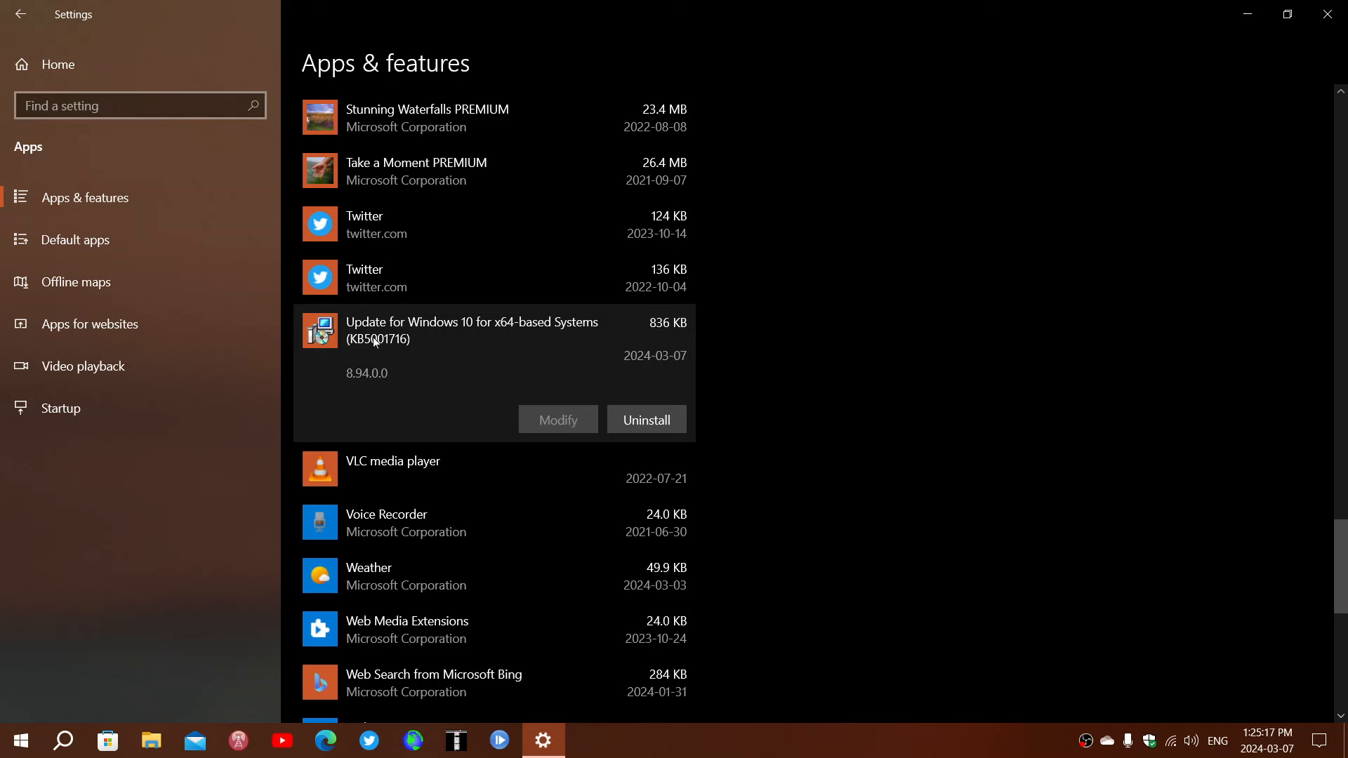
mouse_move(745, 393)
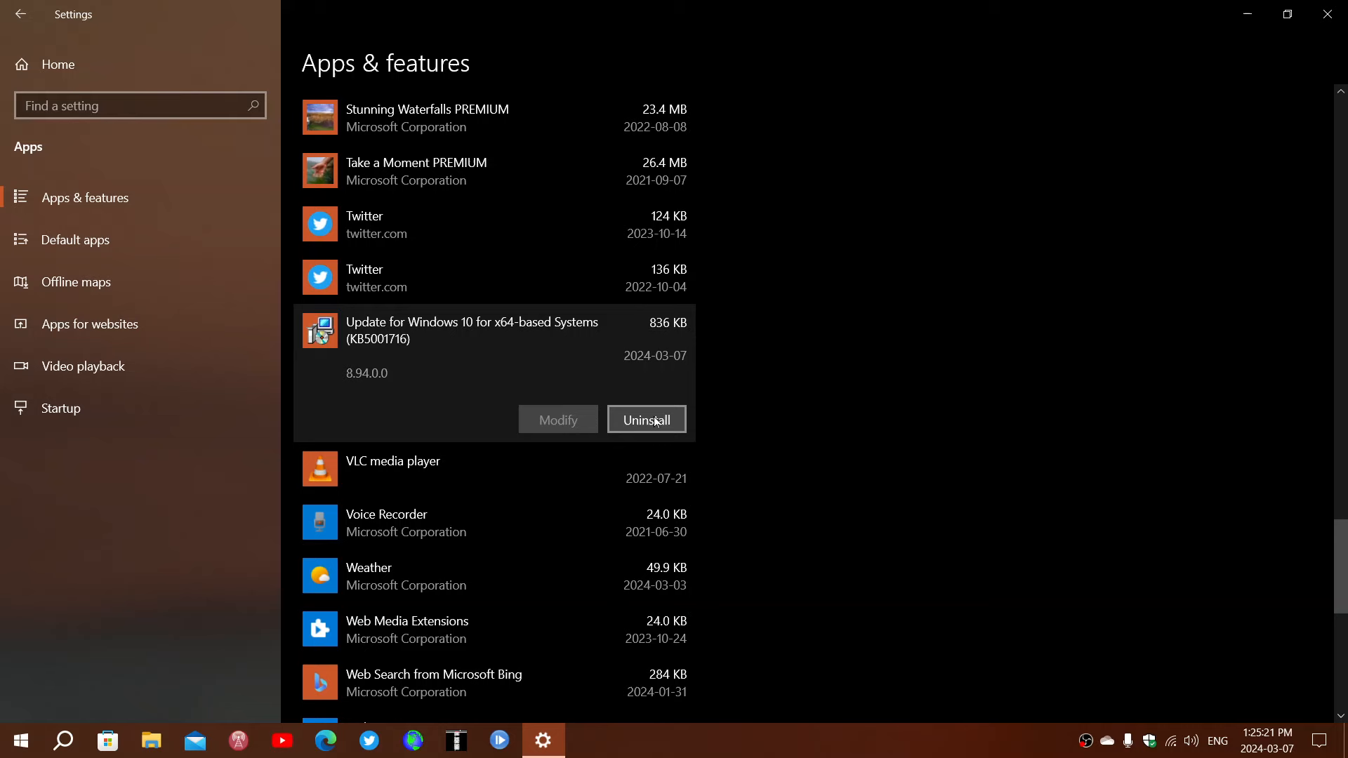
mouse_move(890, 415)
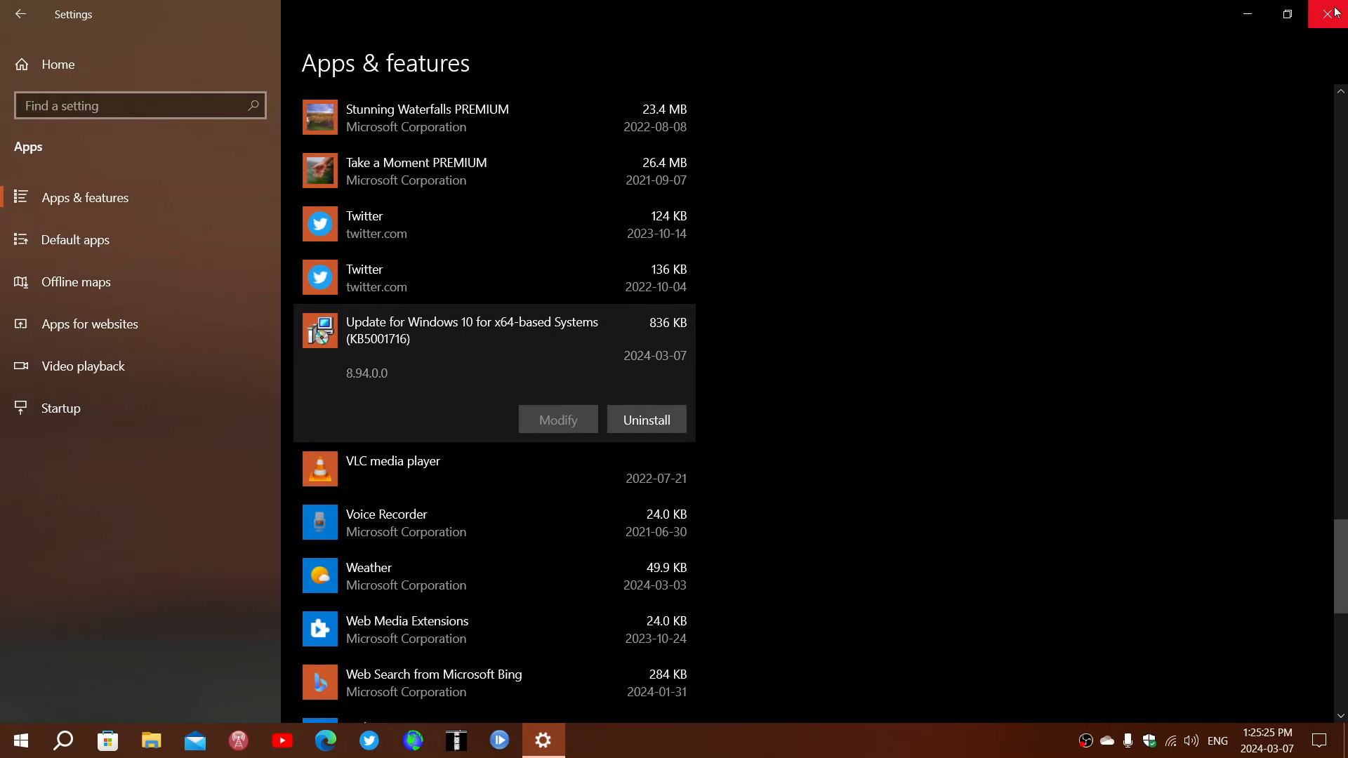
Close Settings, relaunch it from Start and go to Update & Security's Windows Update page
left_click(1336, 14)
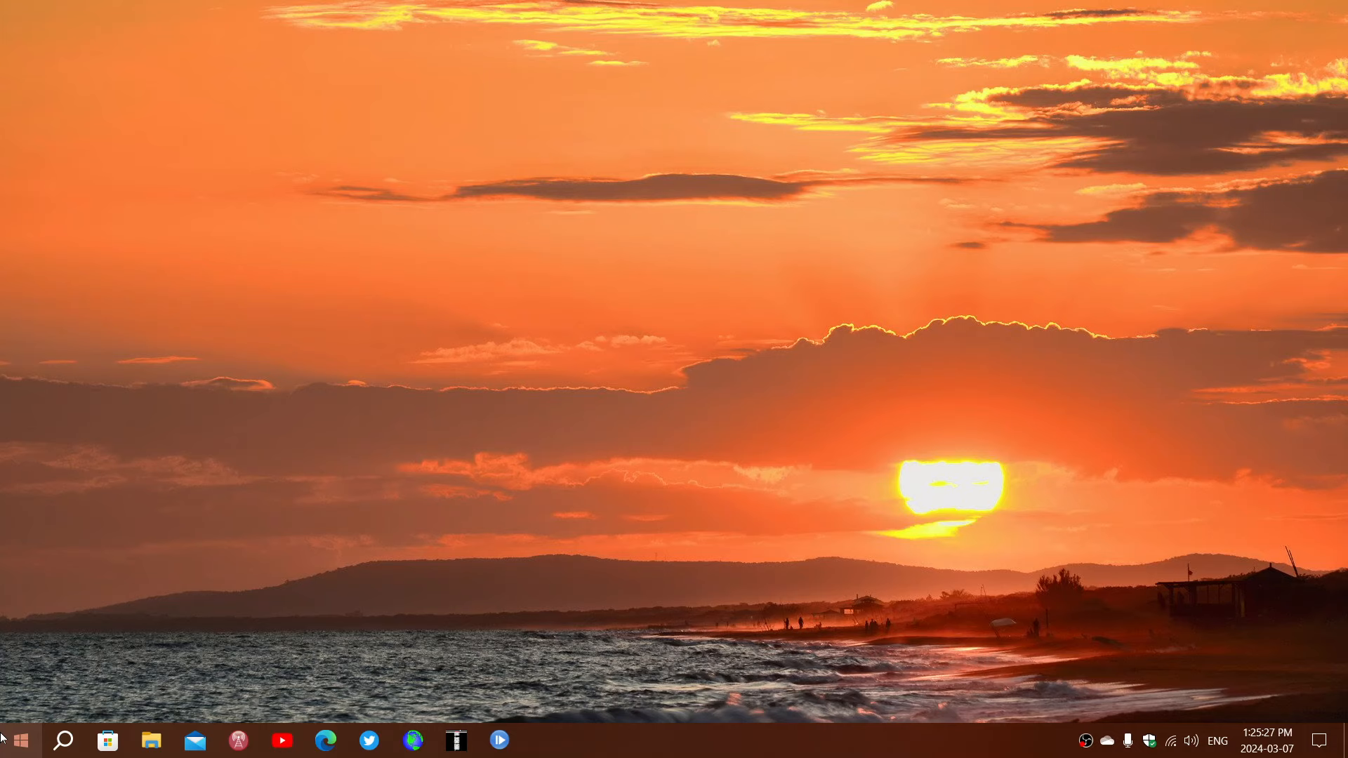
left_click(16, 741)
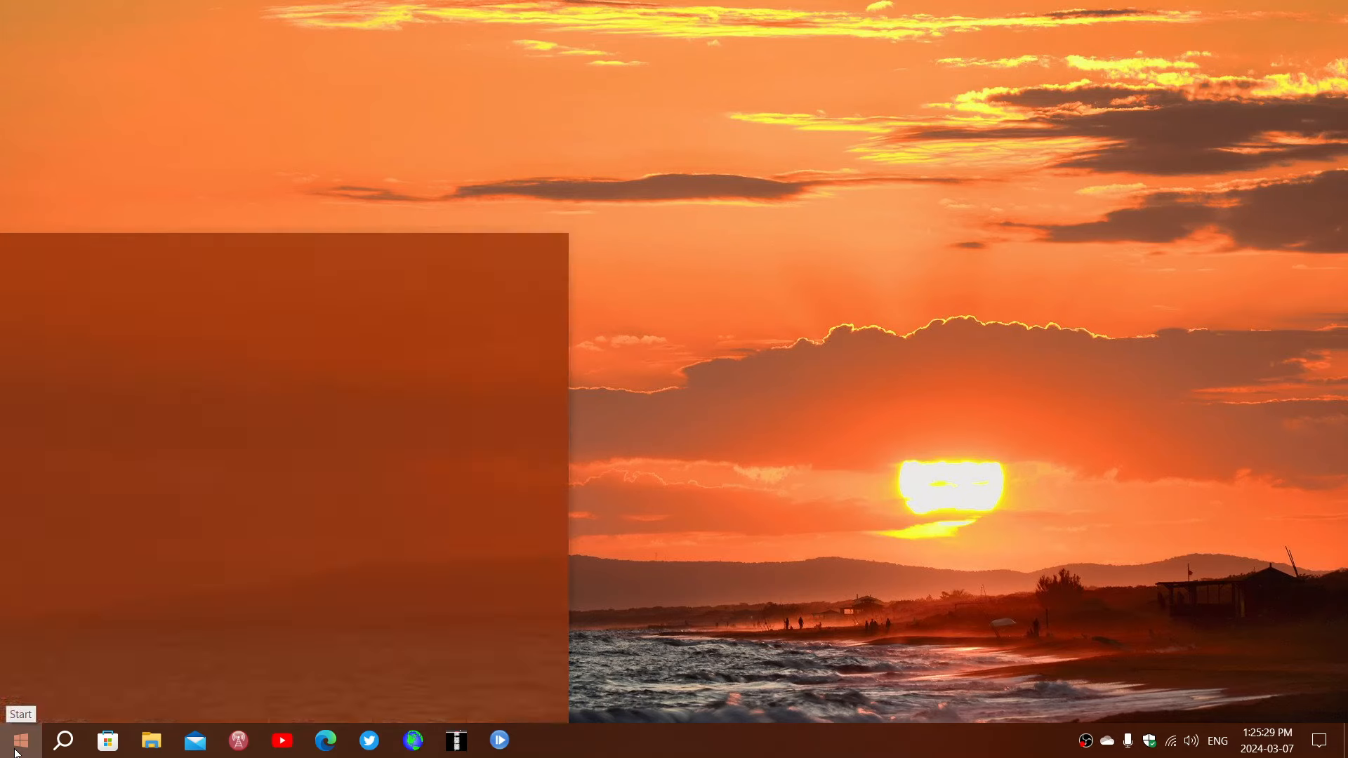
left_click(18, 740)
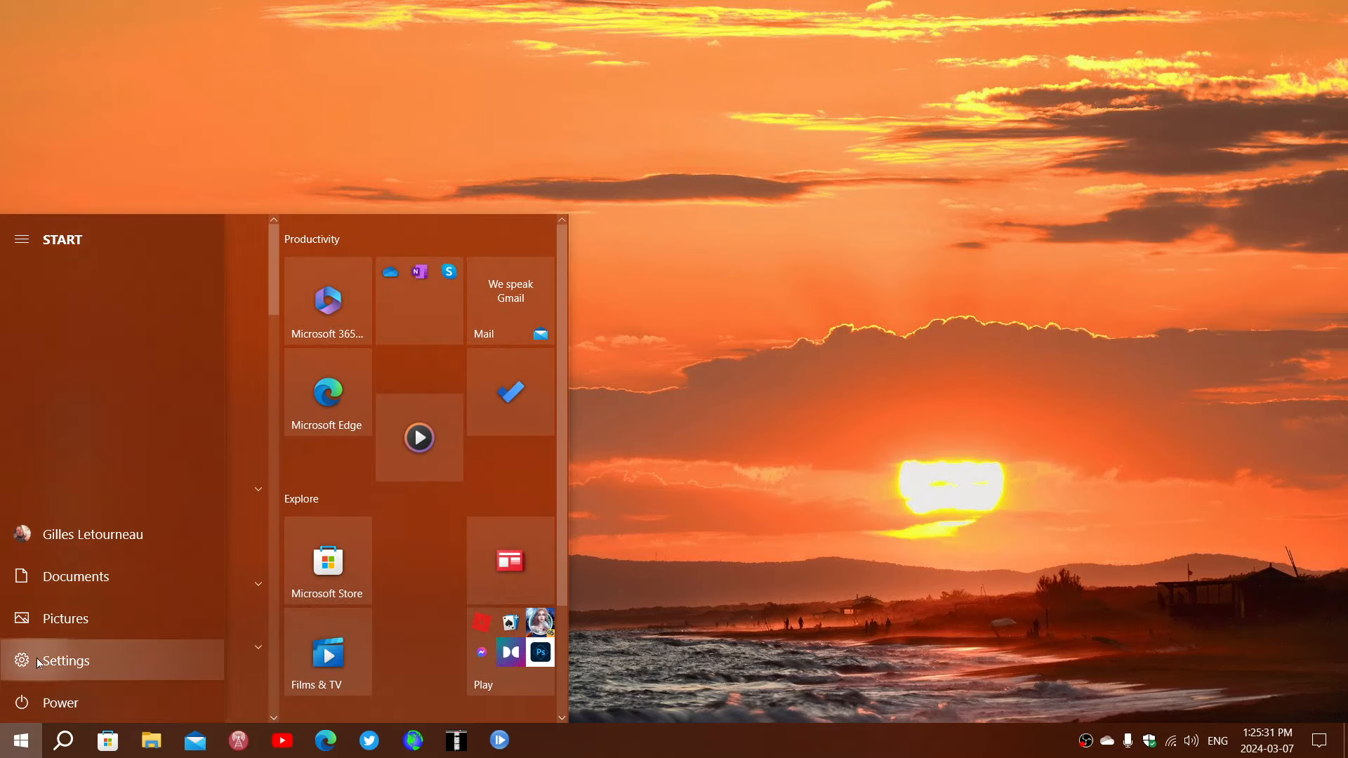
left_click(65, 660)
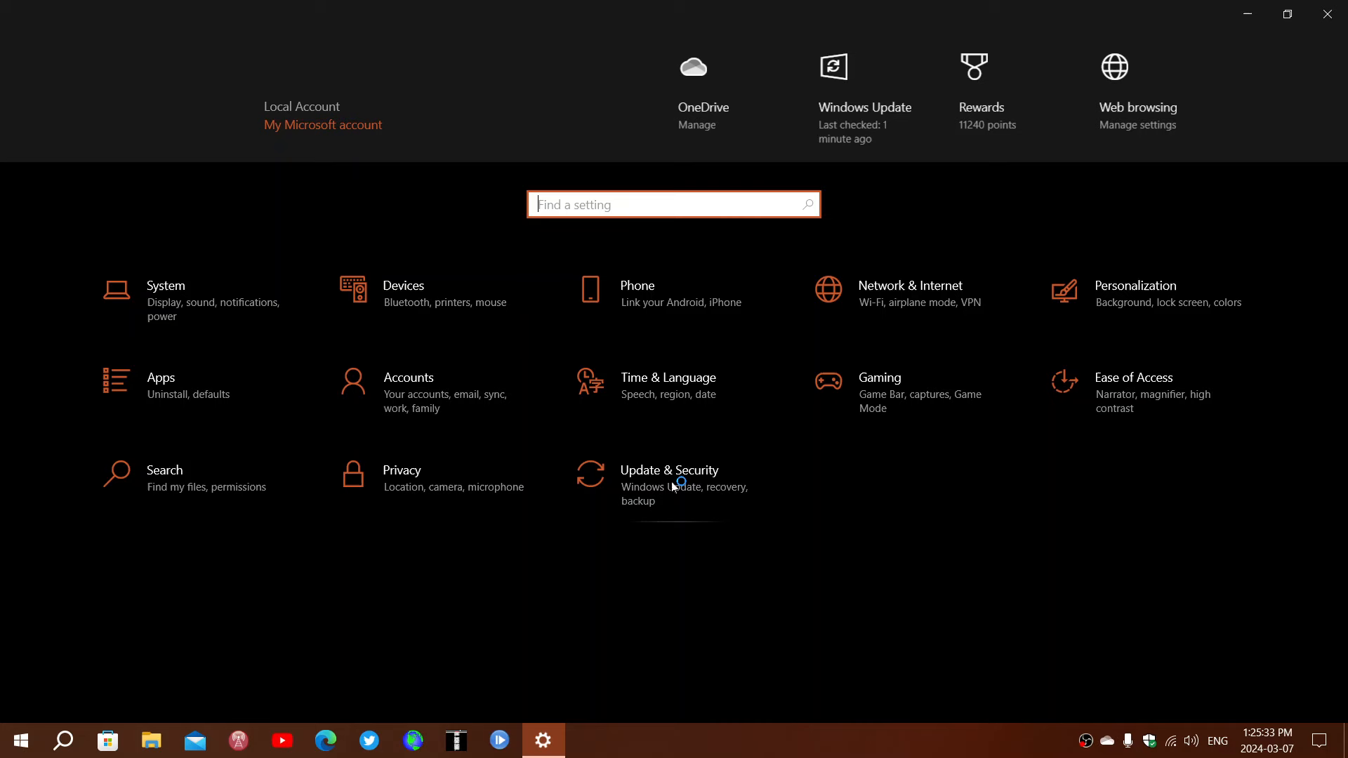
left_click(668, 471)
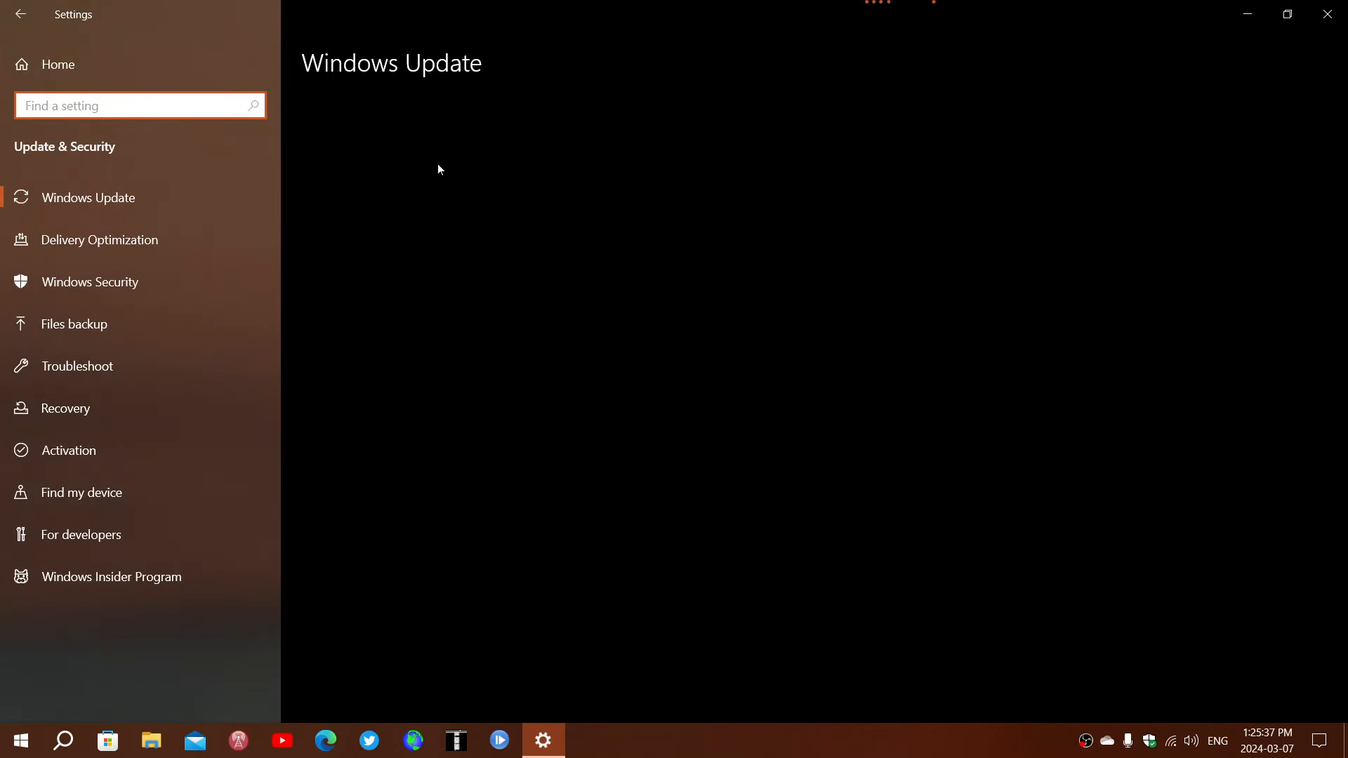
Run Check for updates so the page reports up to date, last checked today at 1:25 PM
left_click(87, 197)
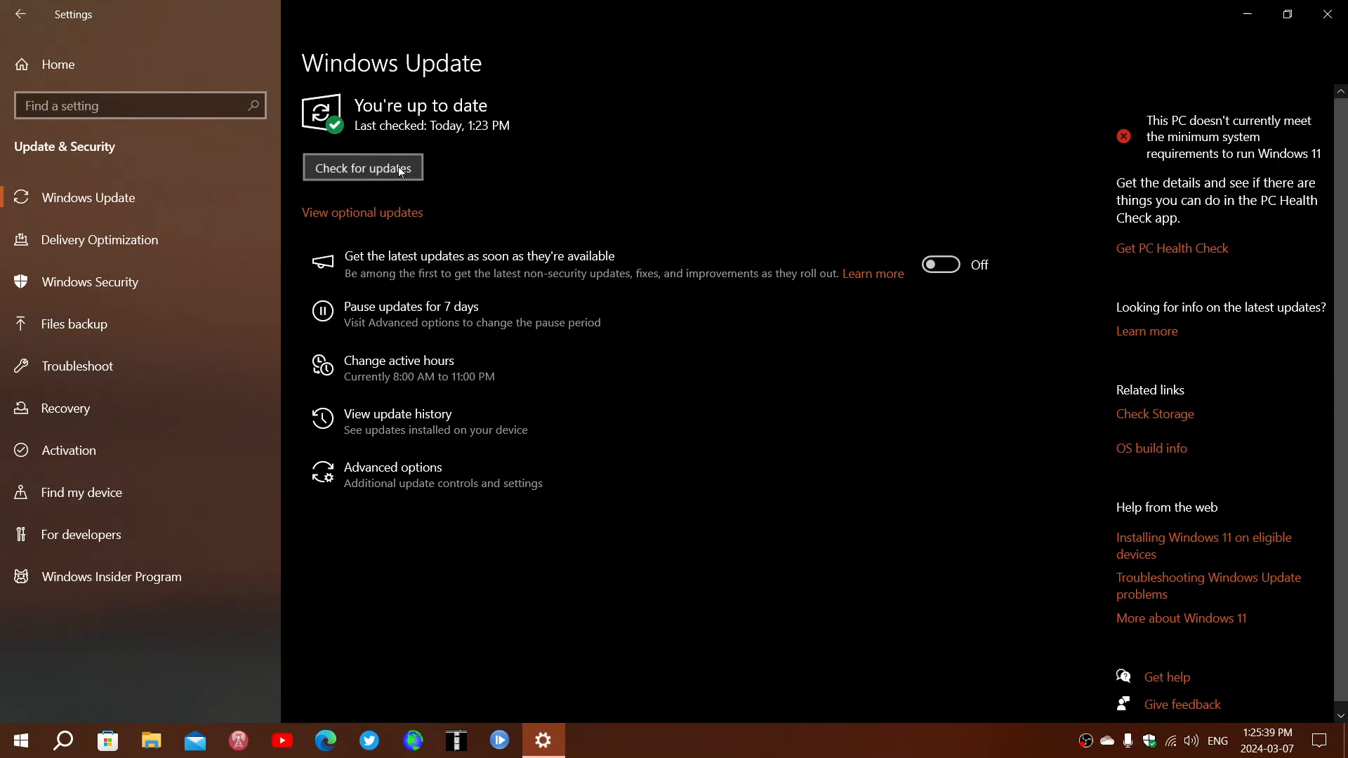
left_click(363, 167)
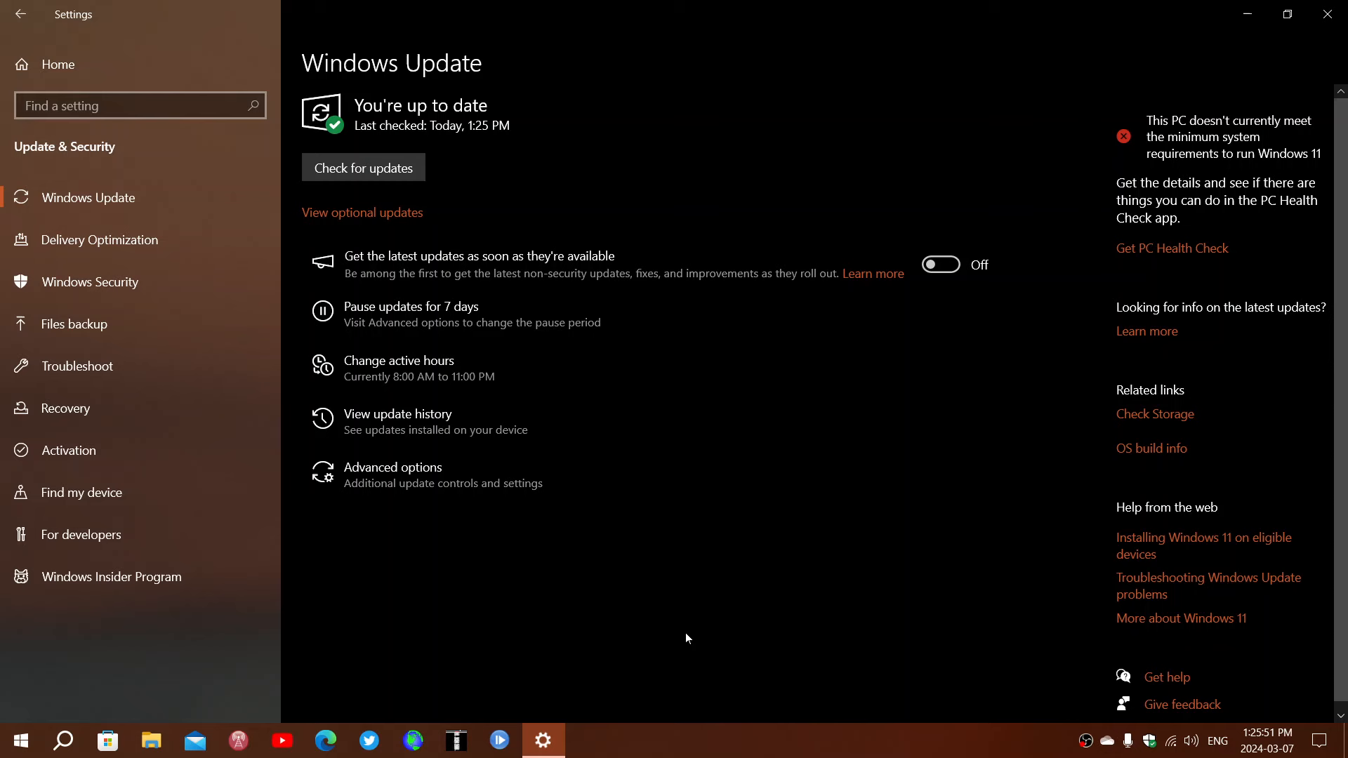
mouse_move(687, 352)
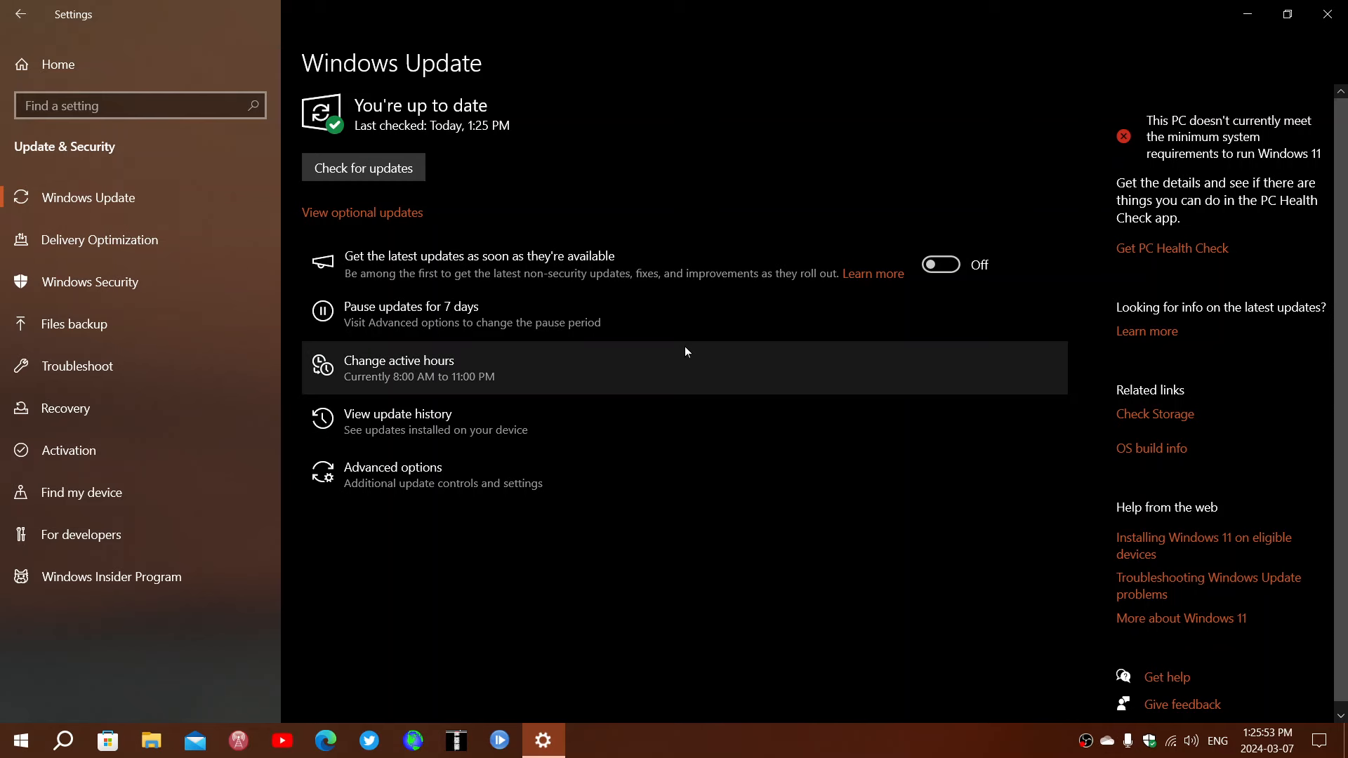
mouse_move(719, 570)
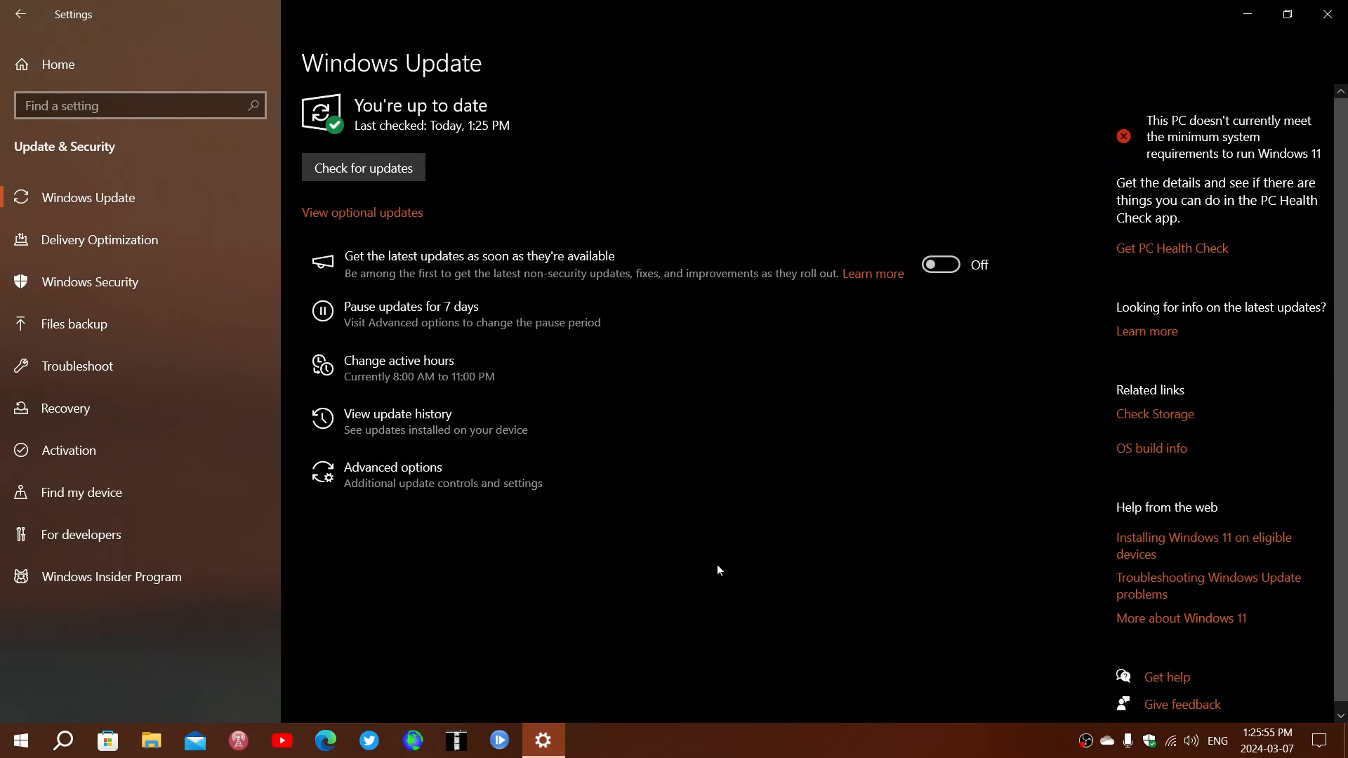
mouse_move(721, 581)
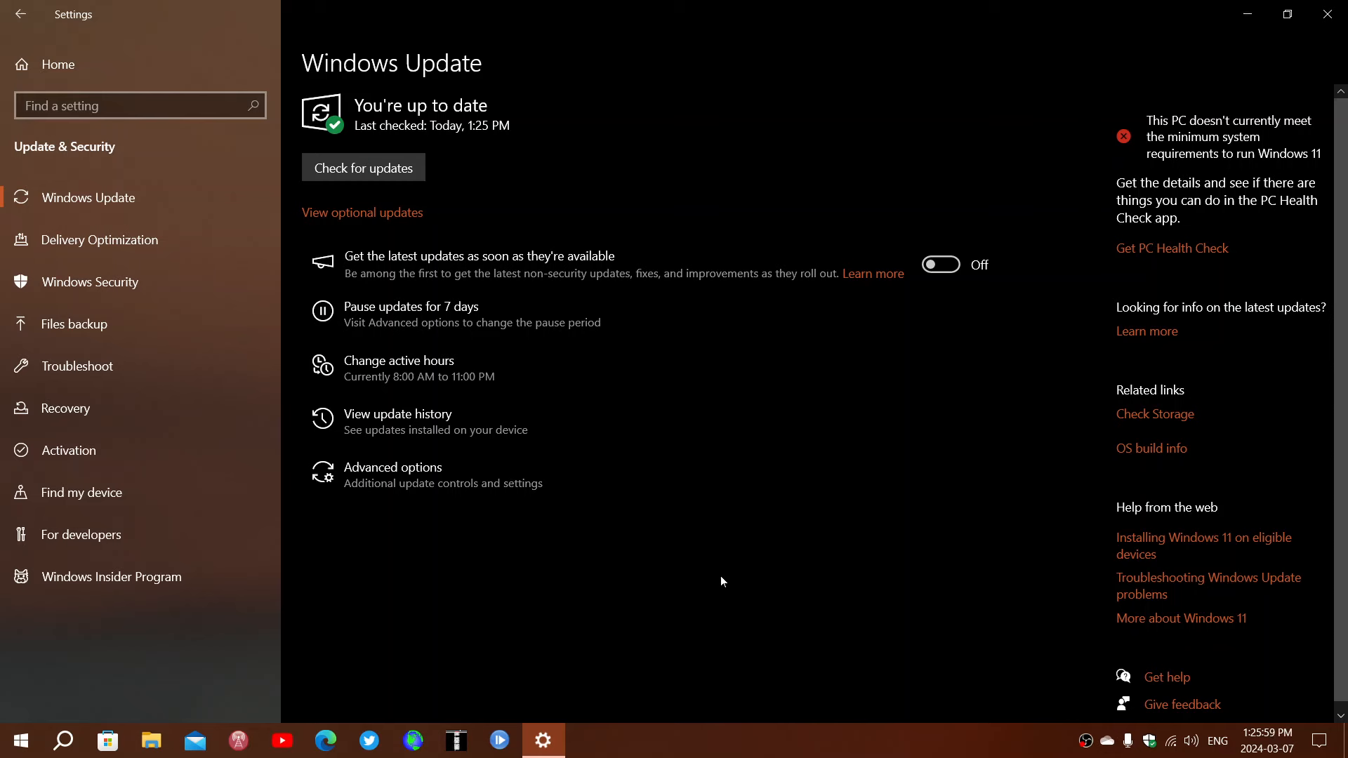
mouse_move(550, 421)
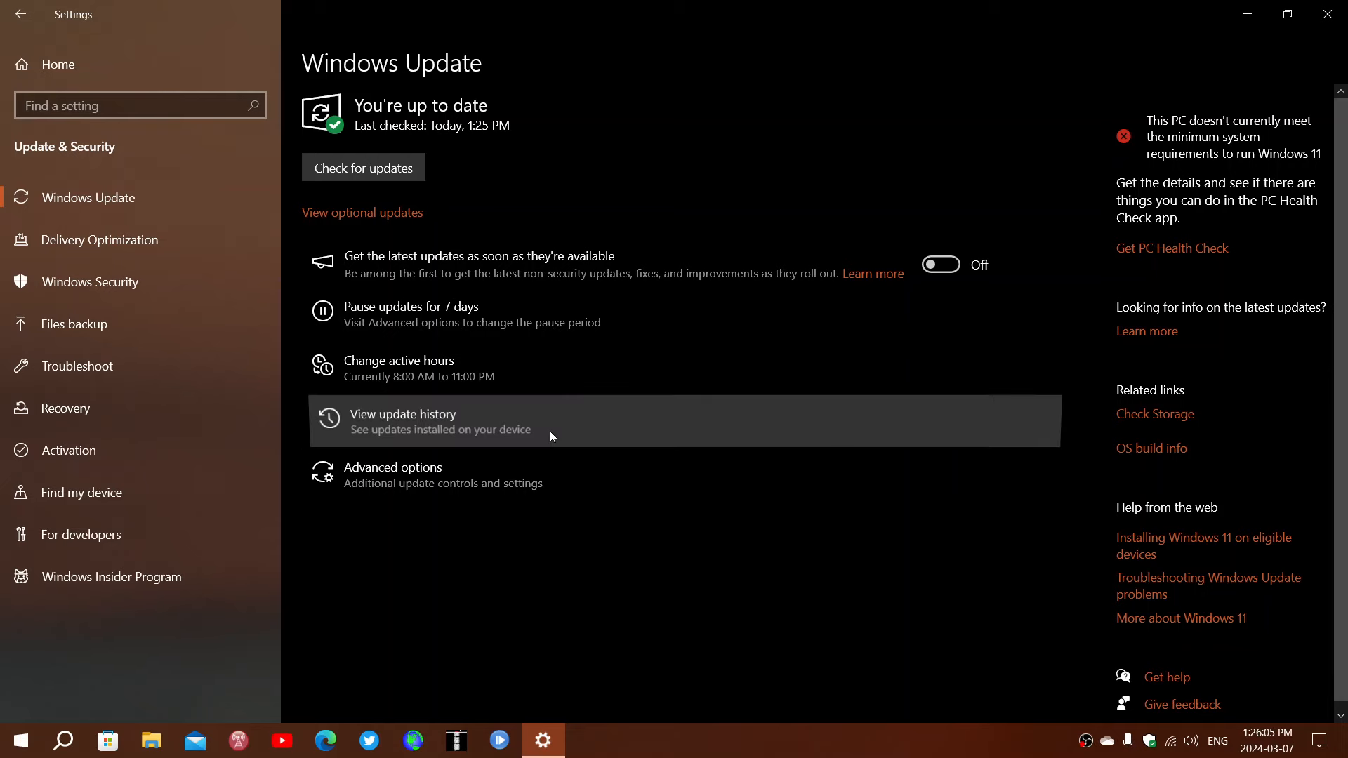
View the update history listing installed quality updates including KB5001716, then close Settings
left_click(403, 421)
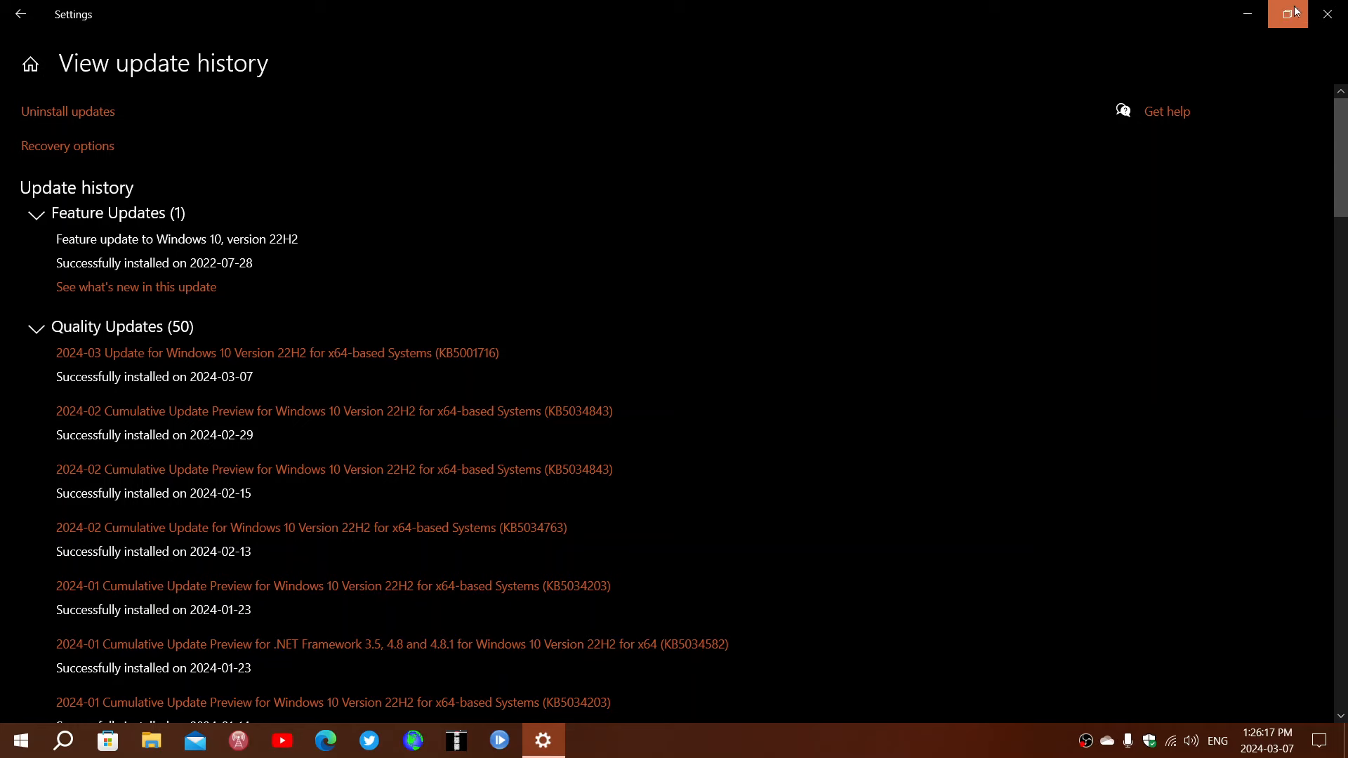
left_click(1327, 14)
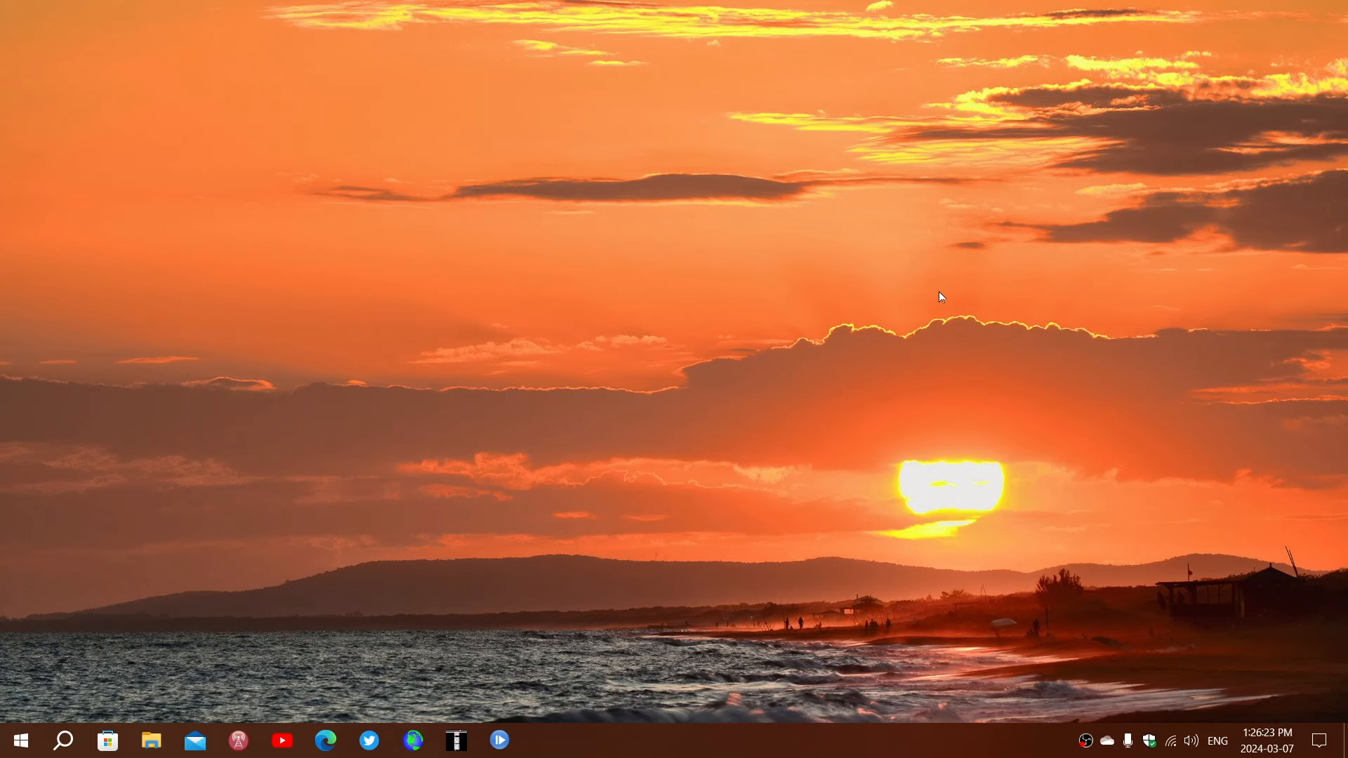
mouse_move(932, 361)
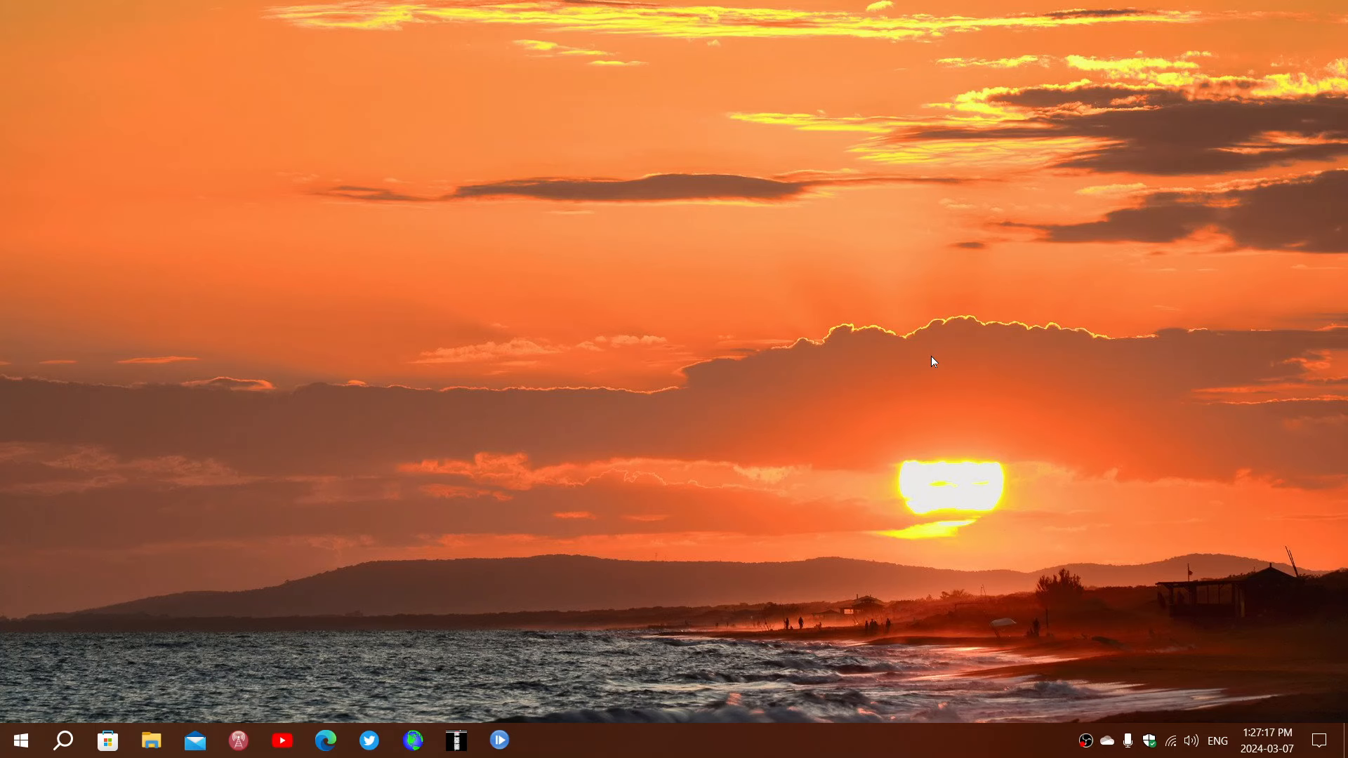
mouse_move(809, 744)
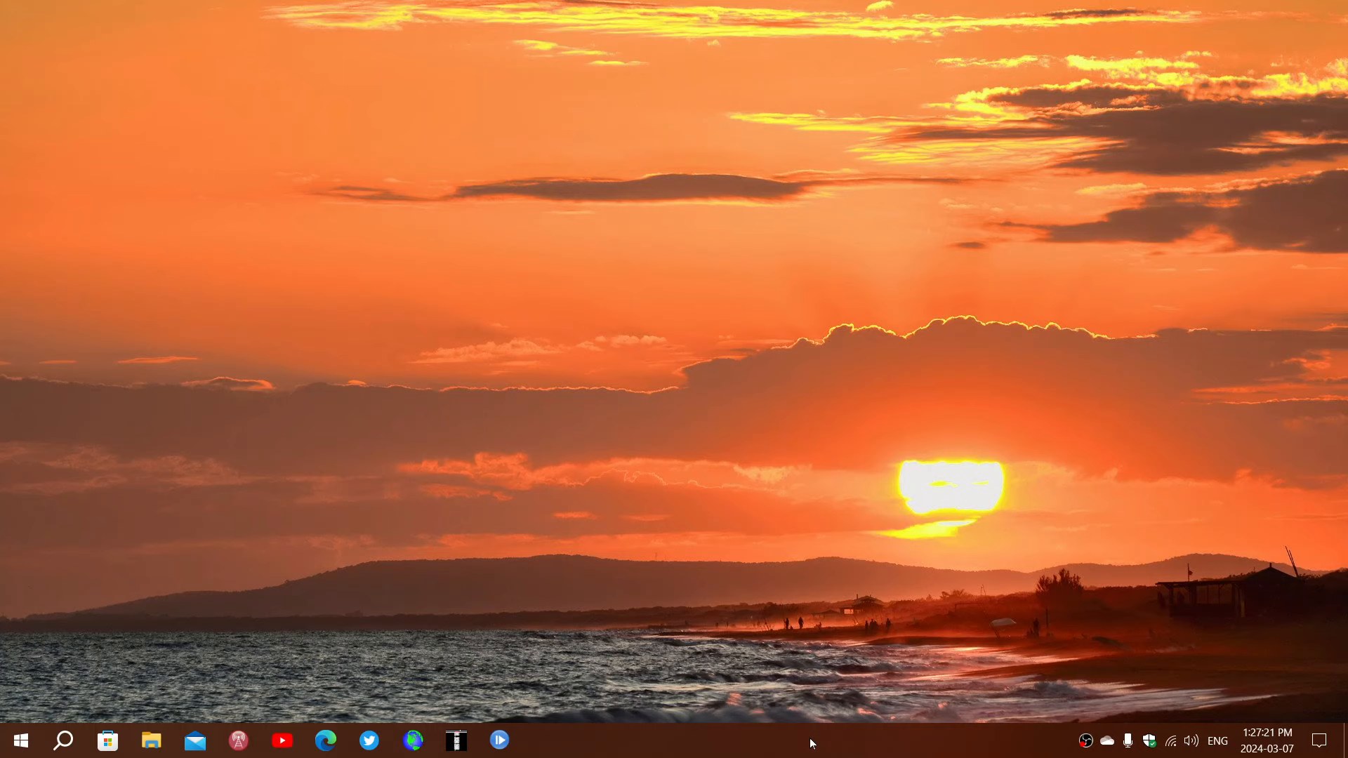